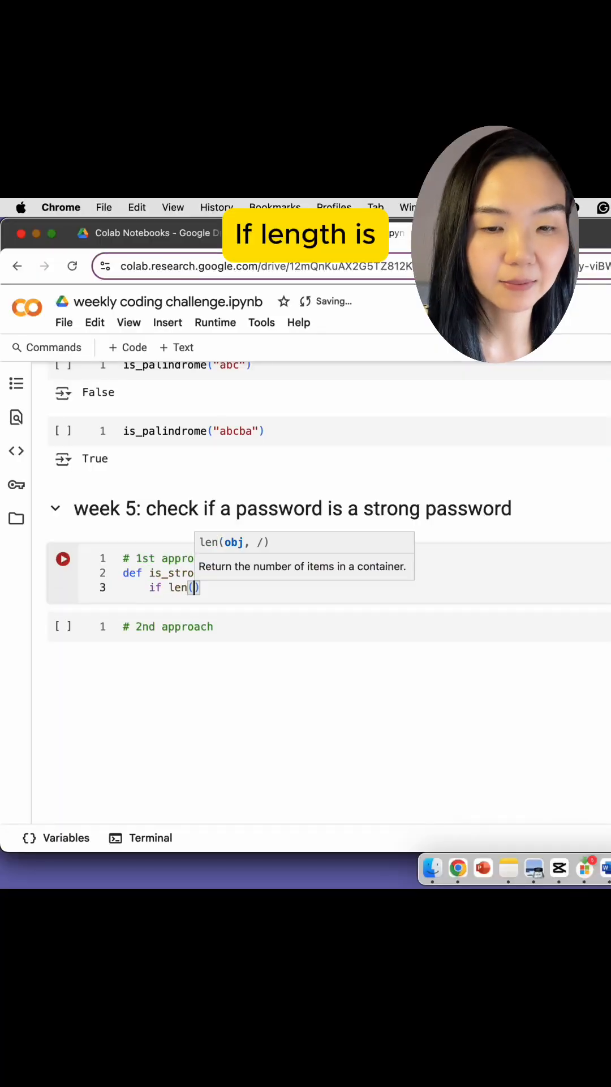
Return False when len(pd) < 8, then set has_upper, has_lower, has_digit and has_special to False
text(pd) <8:)
text(has_)
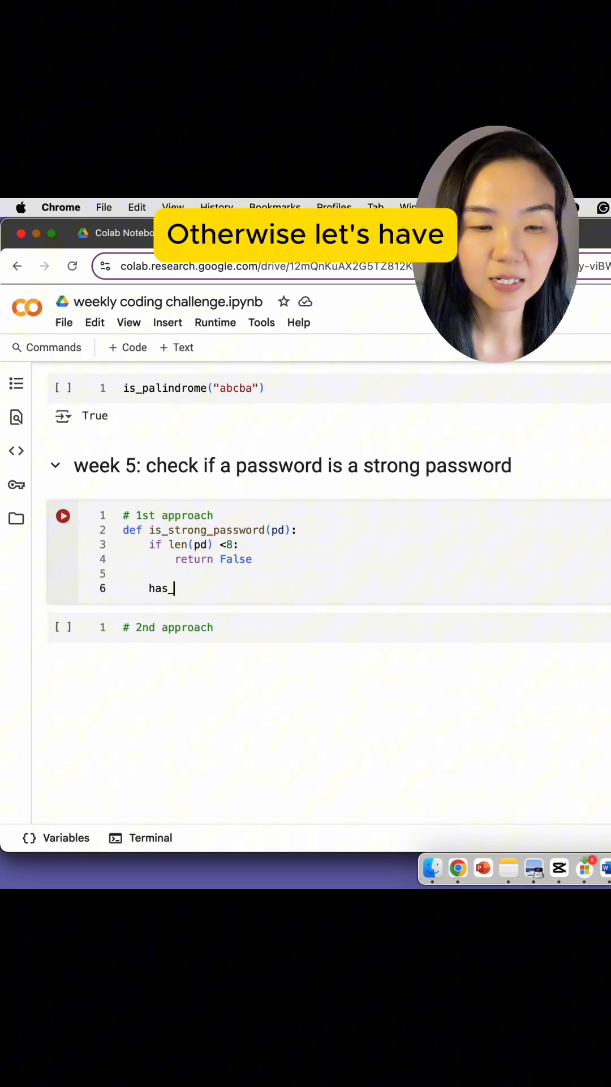
text(upper)
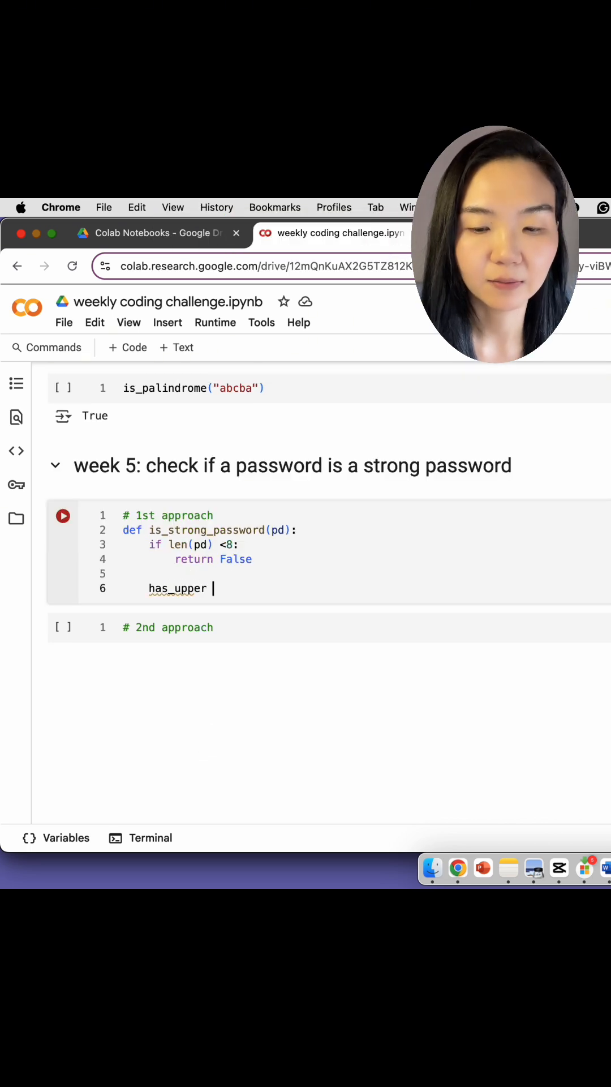
text(= False)
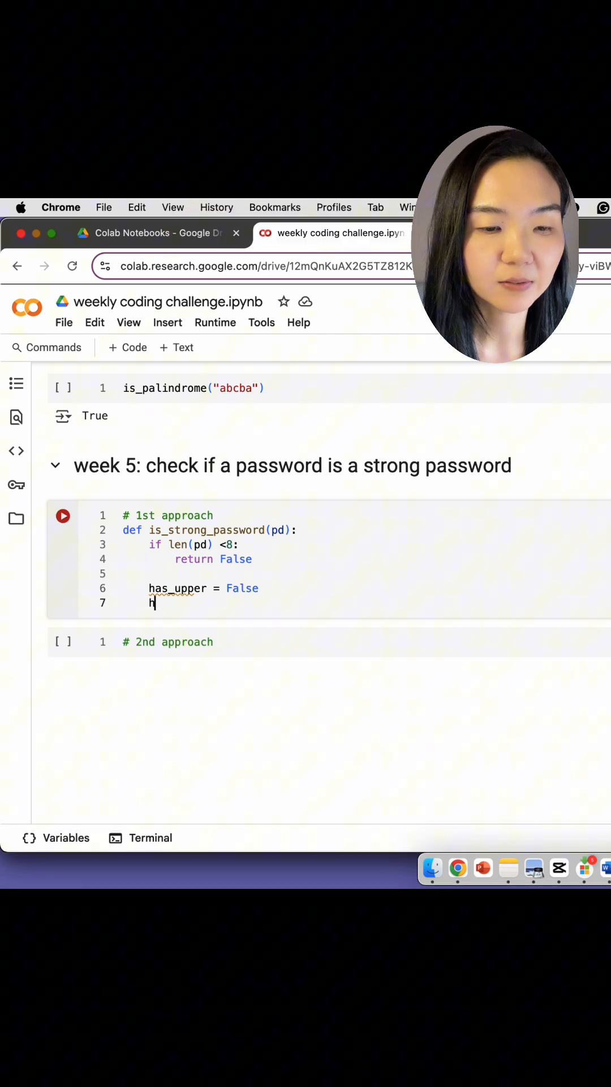
text(has_lower = False)
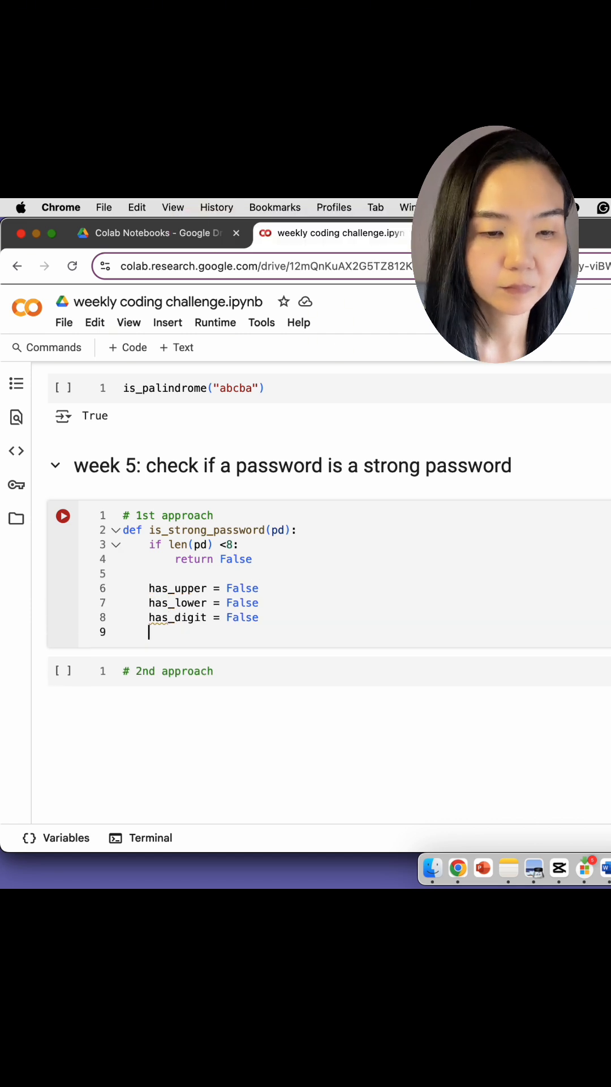
text(has_special = False)
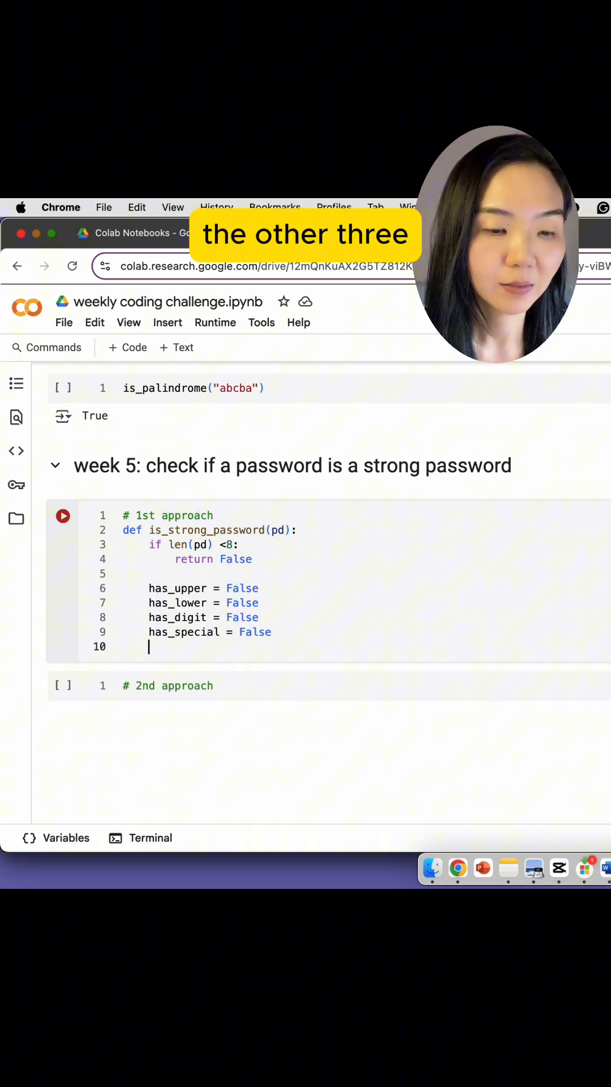
Define special_chars and loop over pd, setting has_upper True when "A" <= char <= "Z"
text(special_chars = "!@#$%^&*)
text(for)
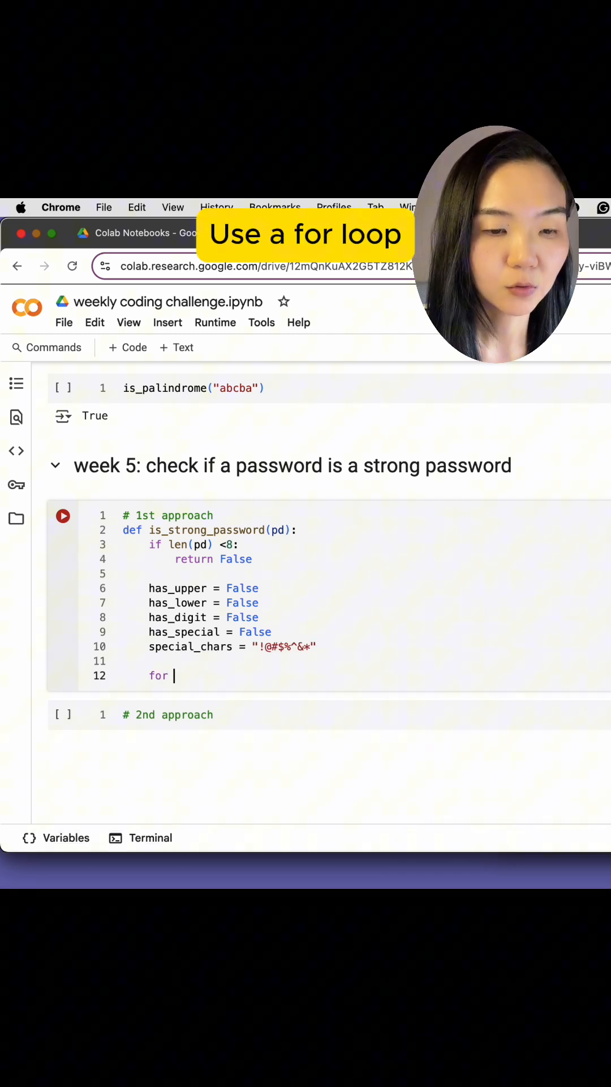
text(char in pd:)
text(if)
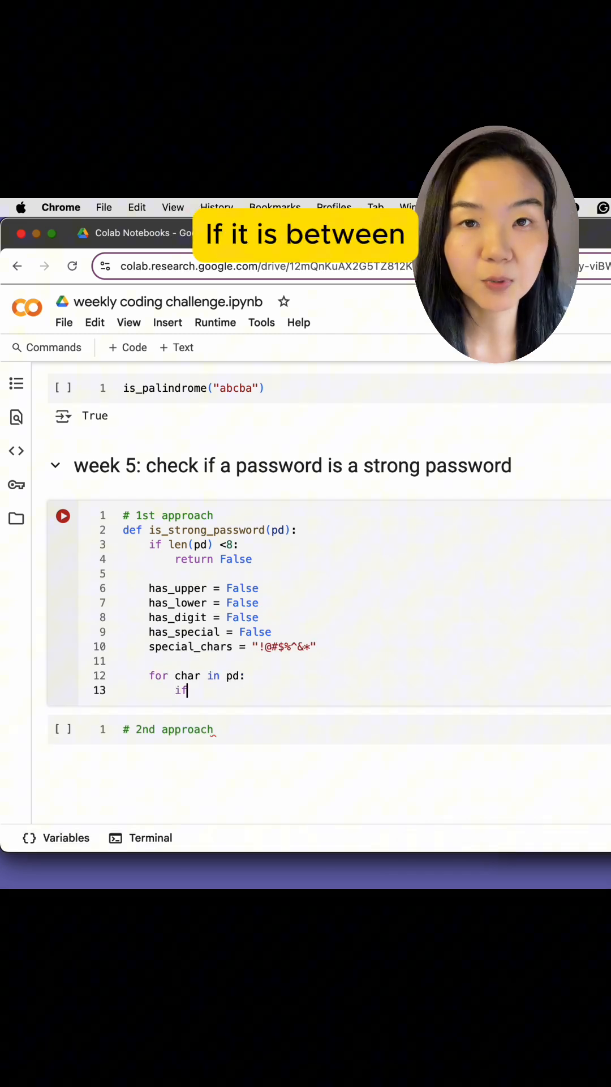
text("A"<=)
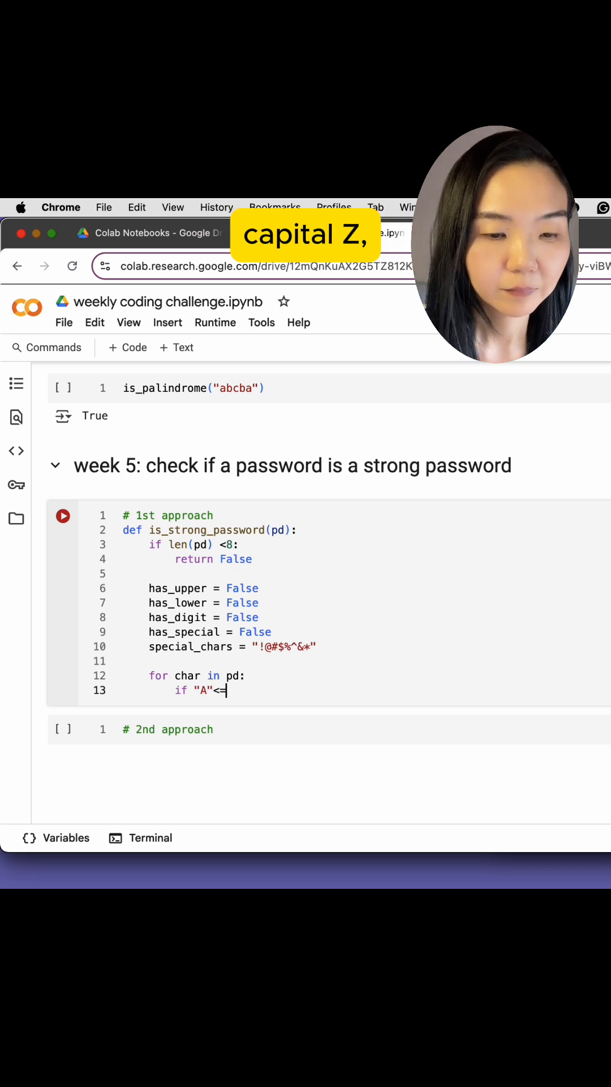
text(char<="Z":)
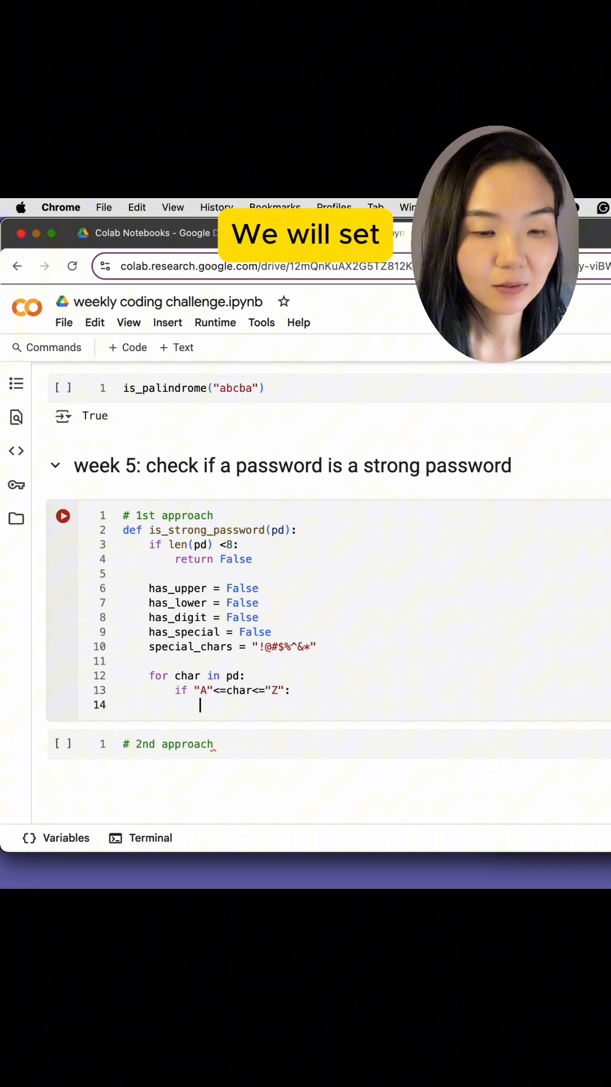
text(has_upper = Tru)
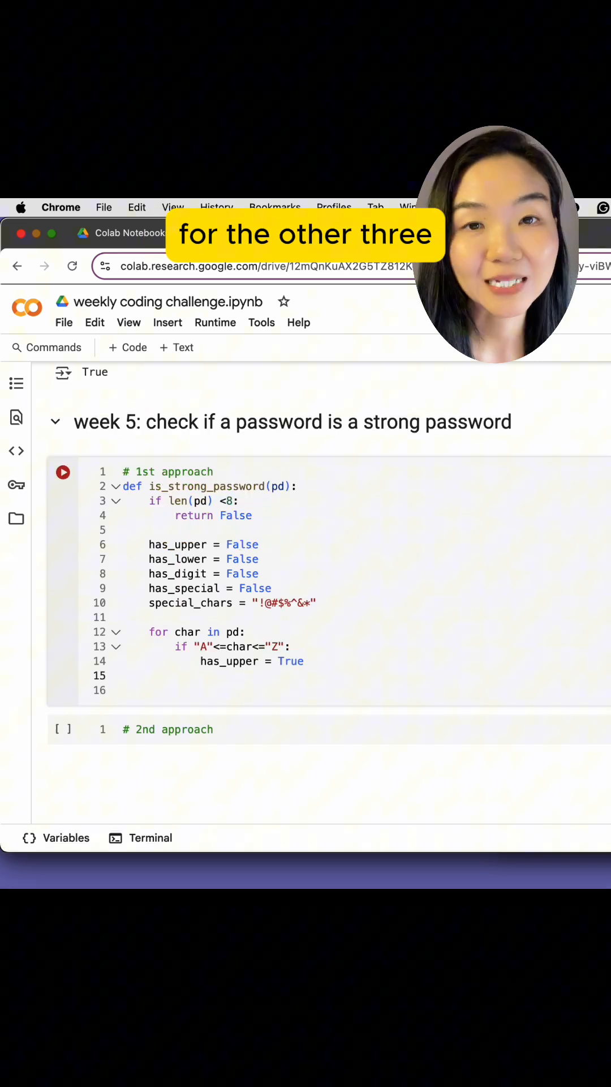
Add elif branches for lowercase, digits and special_chars, then return the four flags joined with and
text(els)
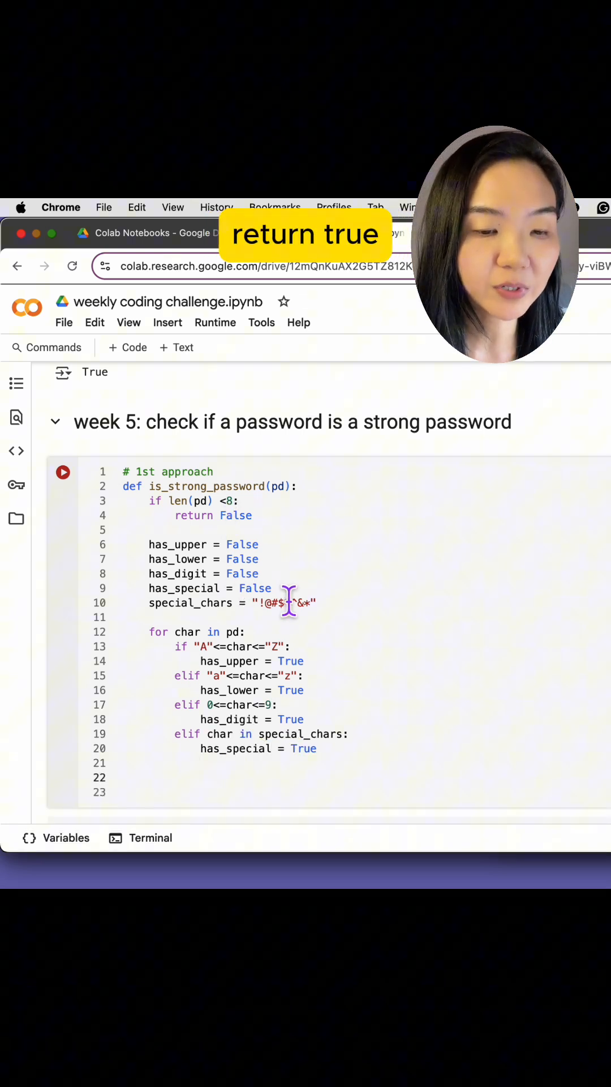
drag(148, 544, 271, 588)
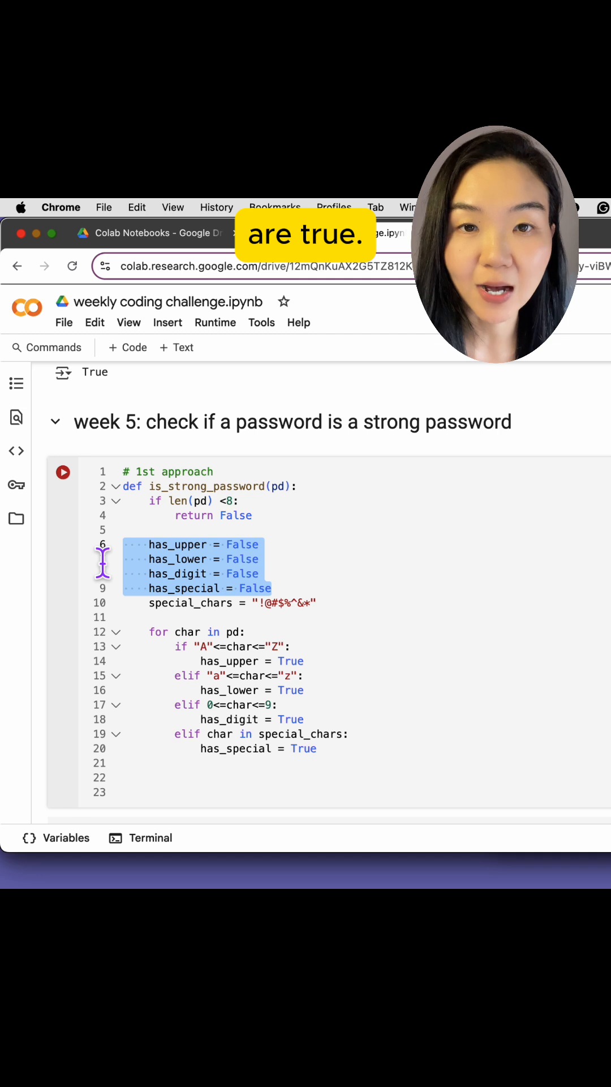
text(return has_upper and has_lower and has_digit and has_special)
text(# 2nd approach)
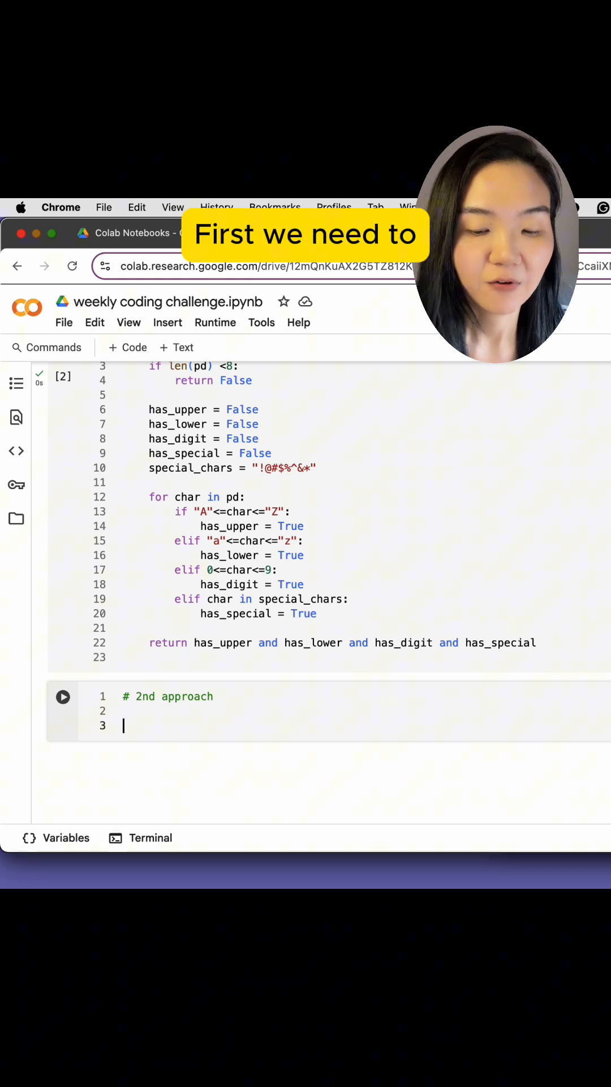
Import re and define is_strong_password(pd) returning False when len(pd) < 8
text(import re)
text(d)
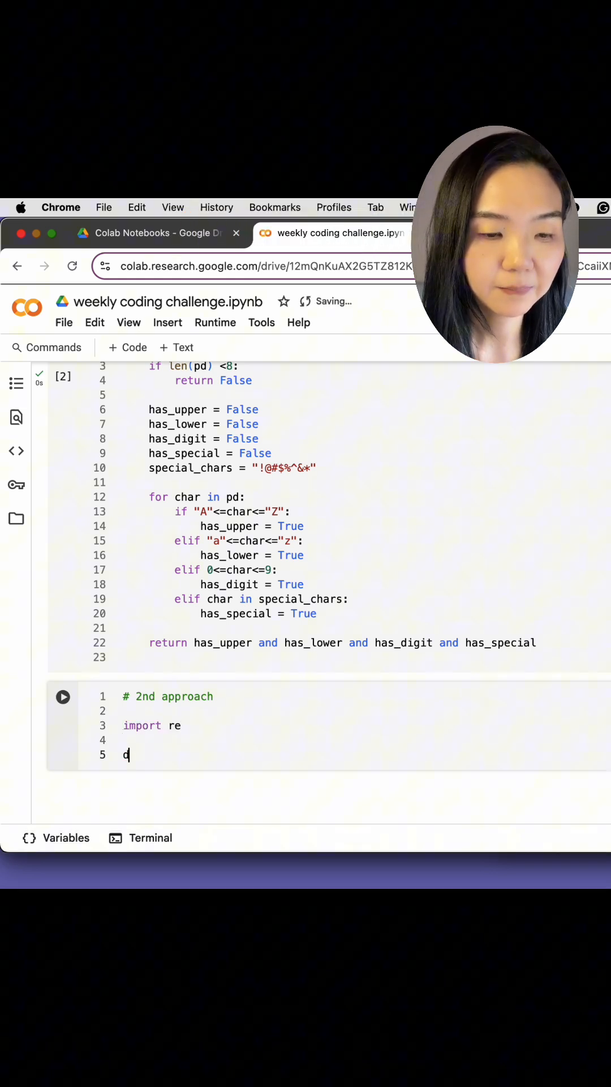
text(ef is_strong_password(pd):)
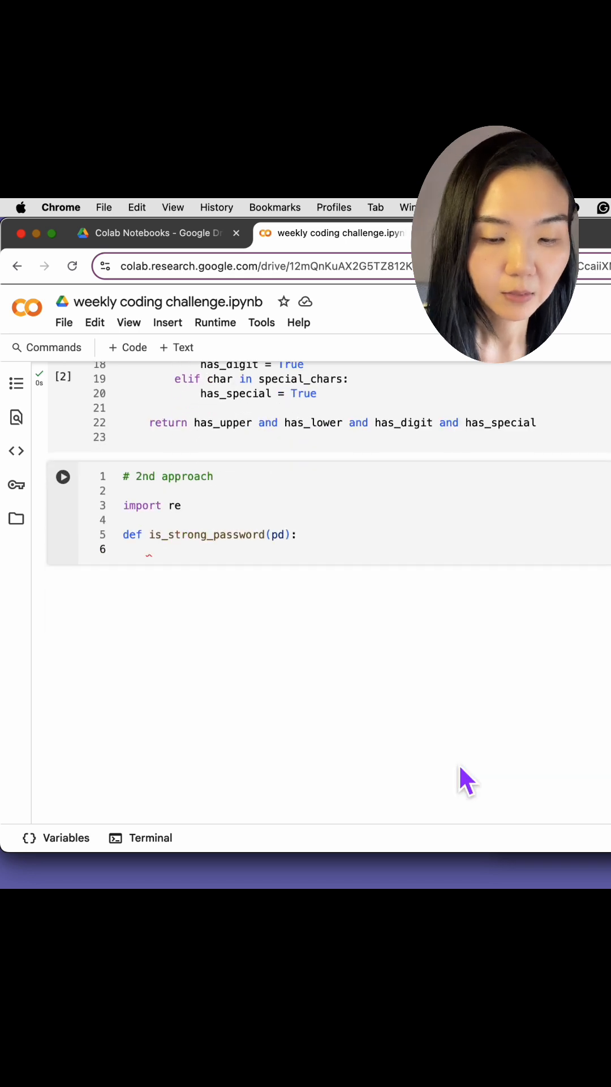
text(if len(pd))
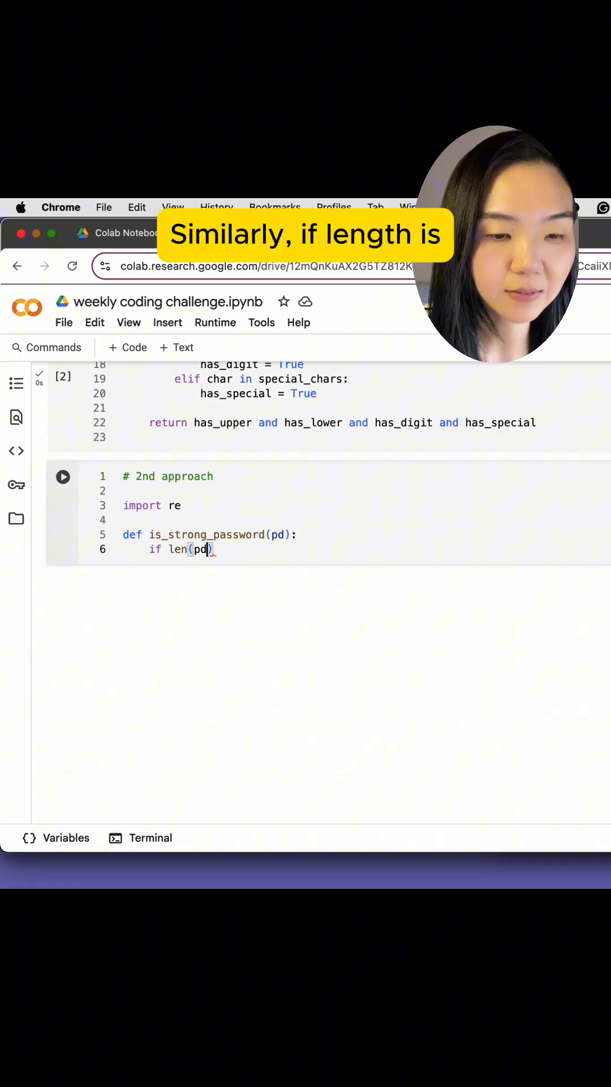
text(<8:)
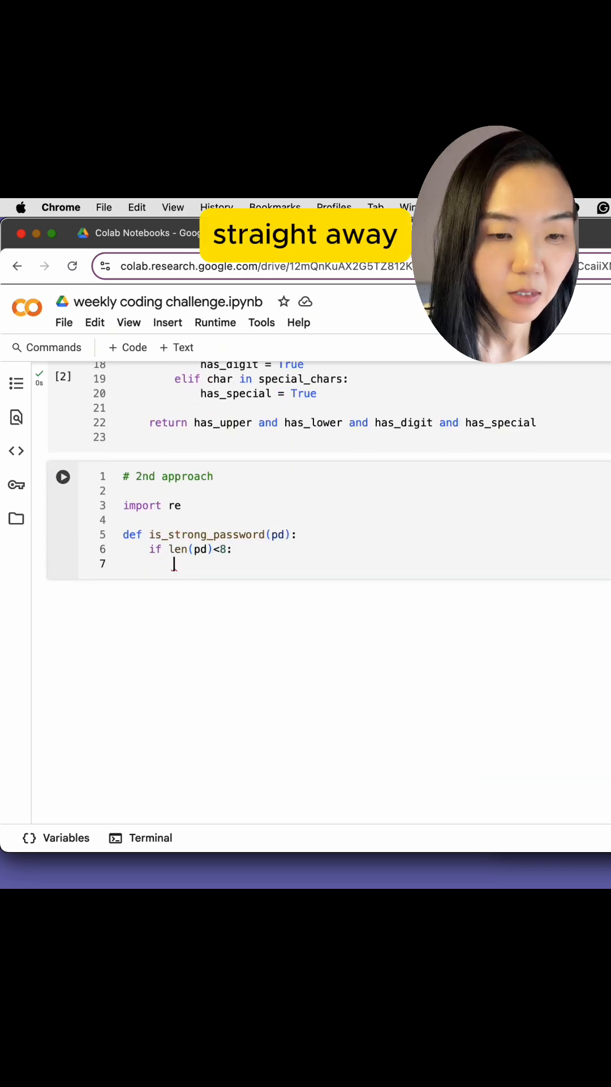
text(return False)
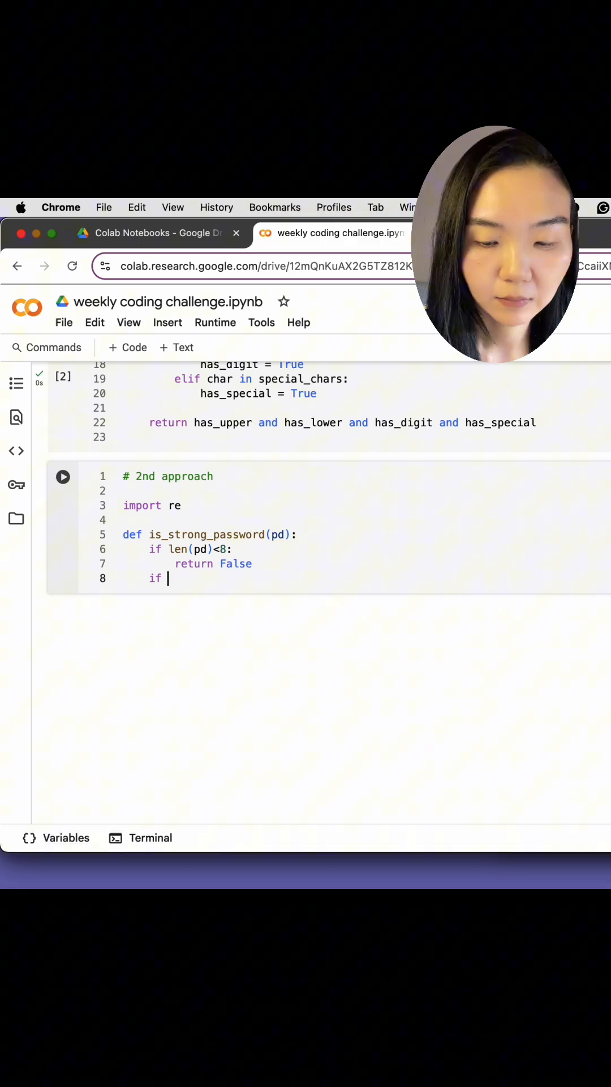
Begin the check if not re.search("[A-Z]", pd): return for missing uppercase
text(not re.search("[A-Z]", pd):)
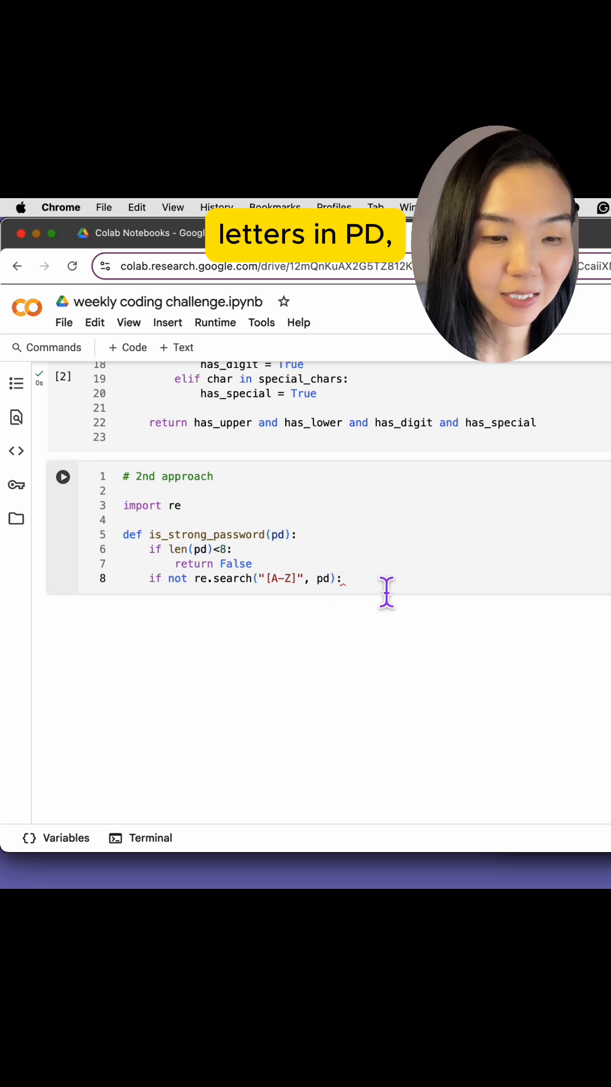
text(return)
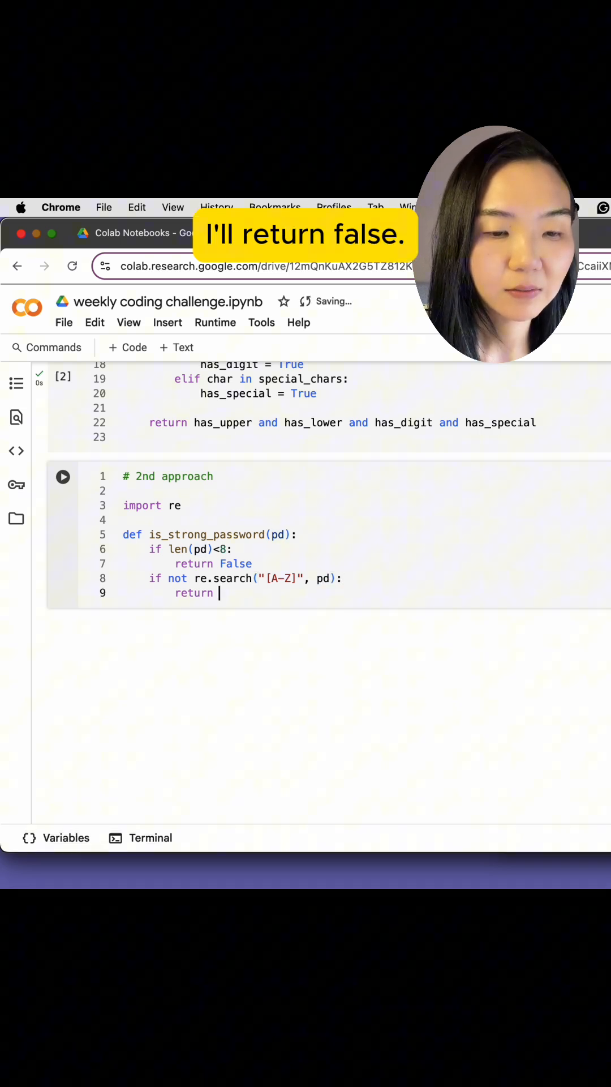
Complete return False for the uppercase check and add [a-z] and [0-9] re.search checks
text(False)
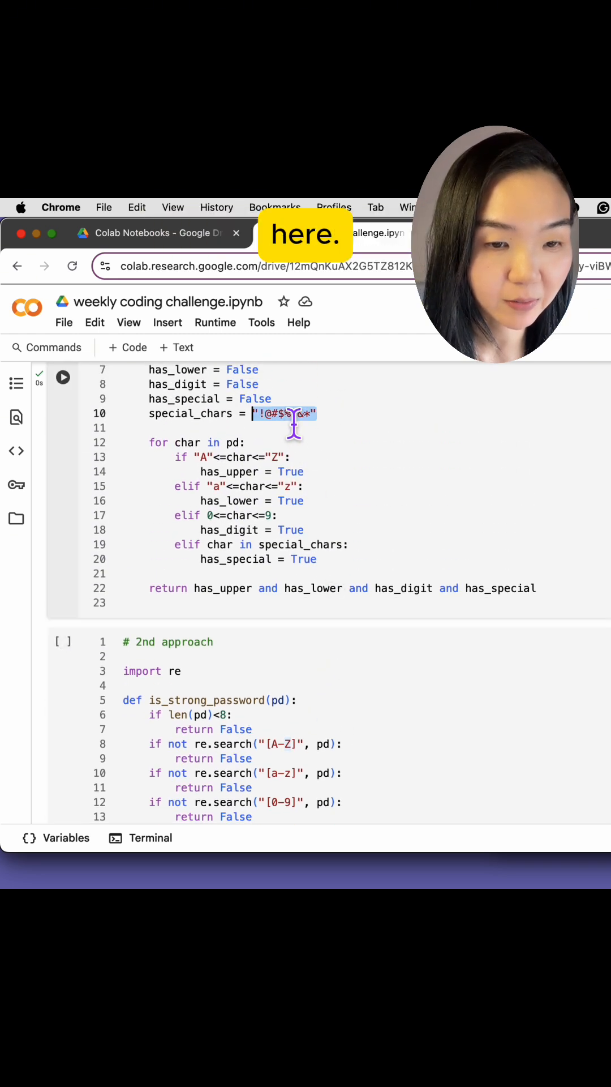
Add if not re.search("[!@#$%^&*]", pd): return False and start the final return line
scroll(down, 3)
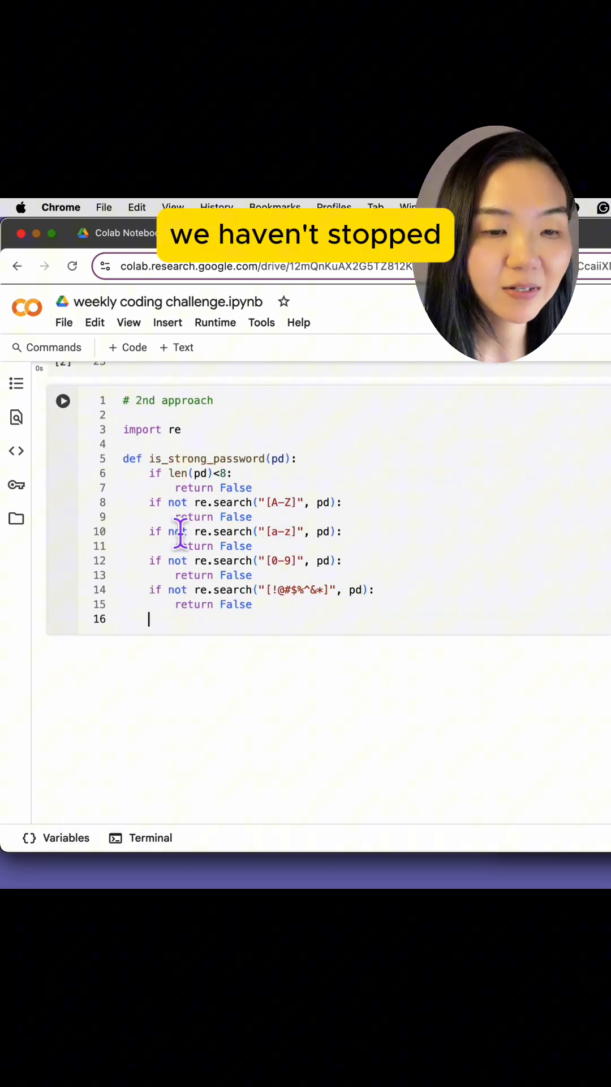
text(re)
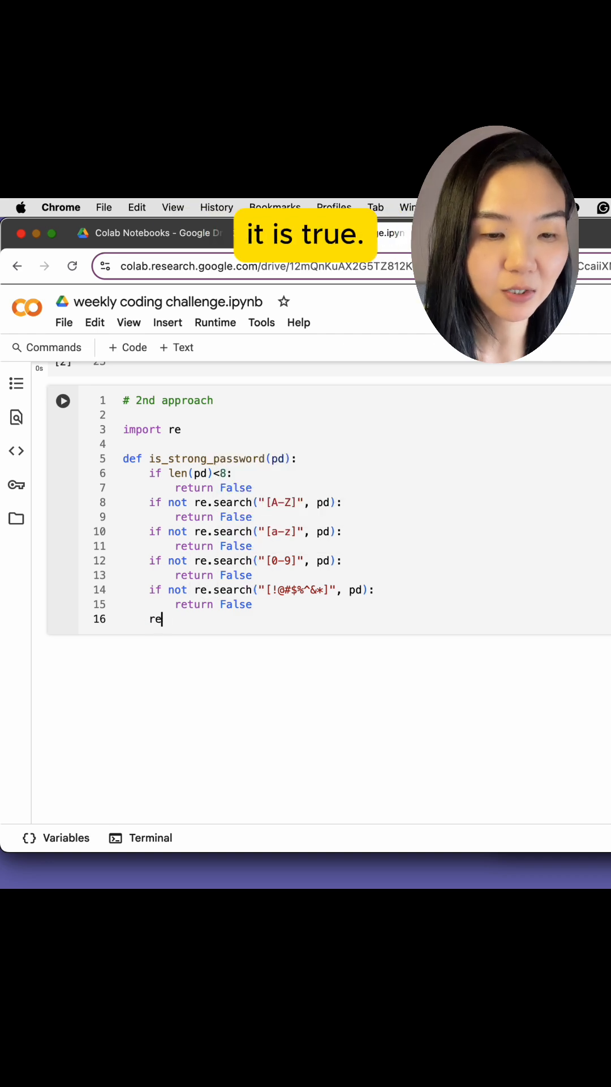